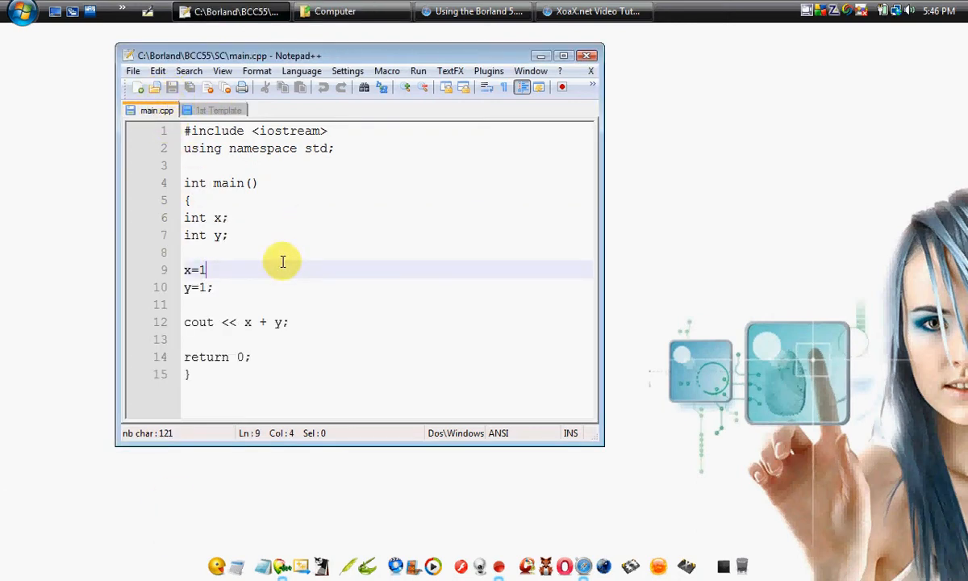
Review the 1st Template document and type a semicolon into the code.
{"action": "left_click", "coordinate": [220, 110]}
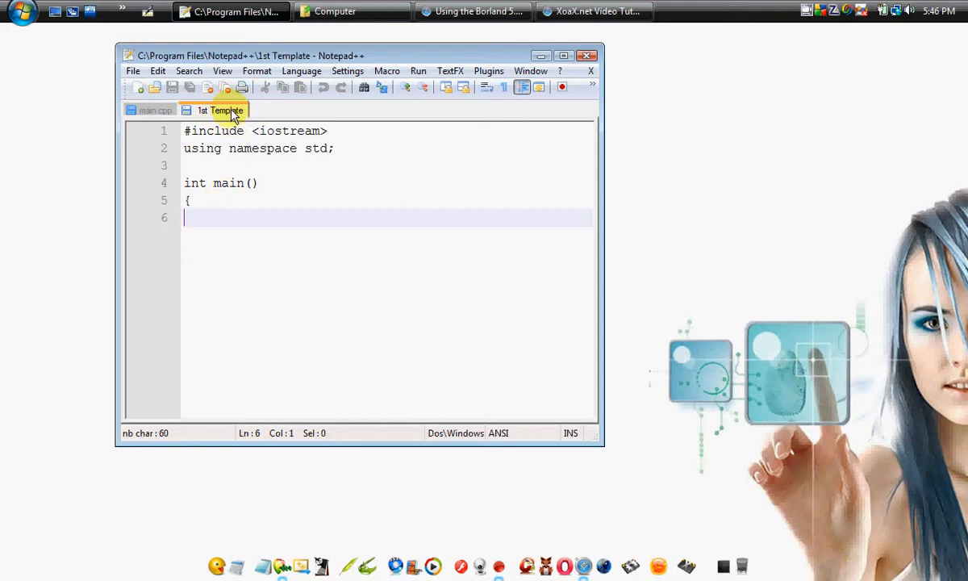
{"action": "mouse_move", "coordinate": [249, 225]}
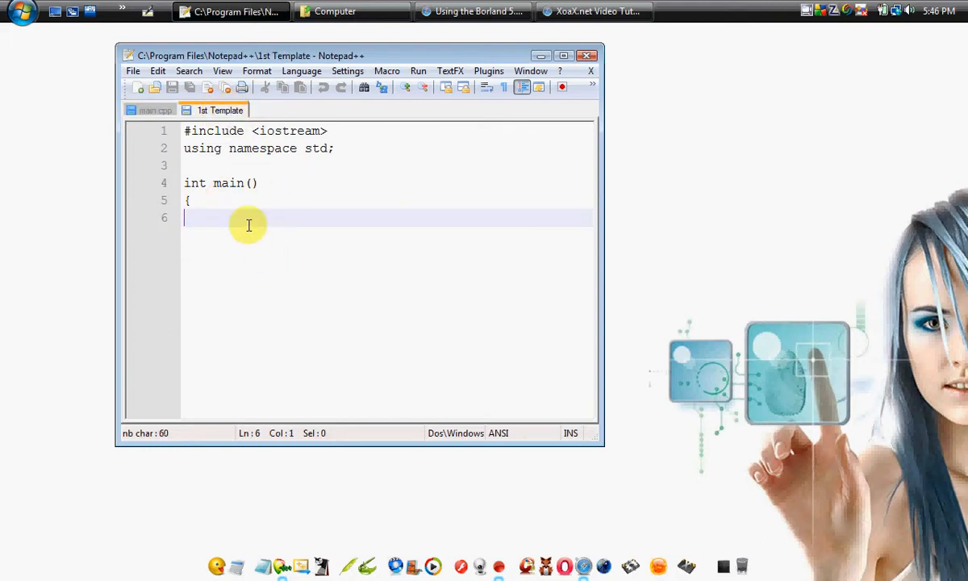
{"action": "mouse_move", "coordinate": [217, 211]}
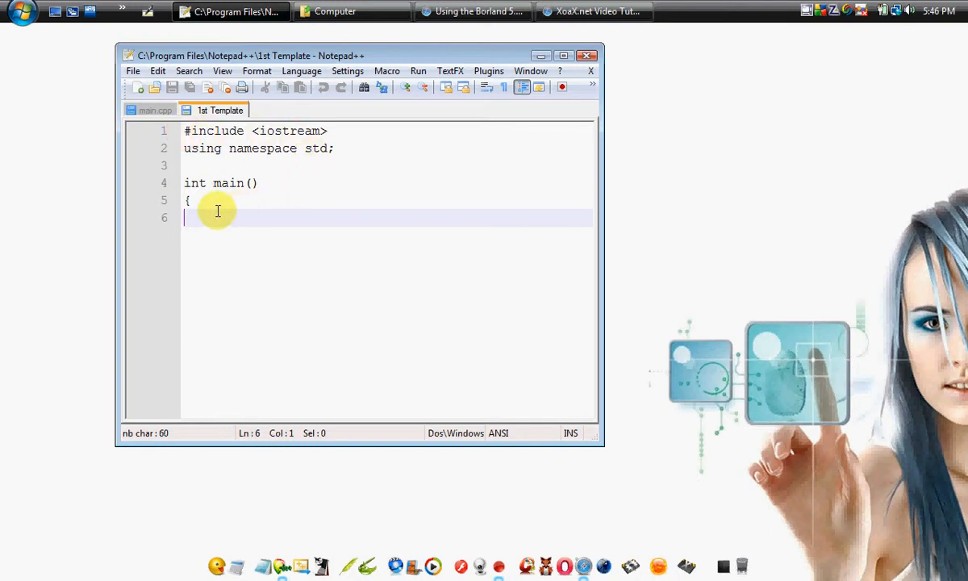
{"action": "mouse_move", "coordinate": [254, 141]}
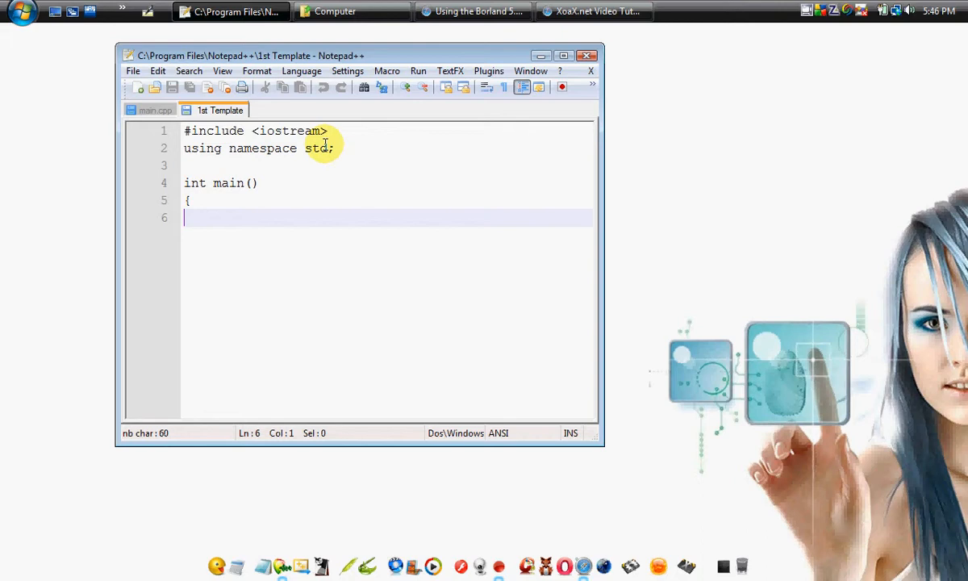
{"action": "mouse_move", "coordinate": [302, 166]}
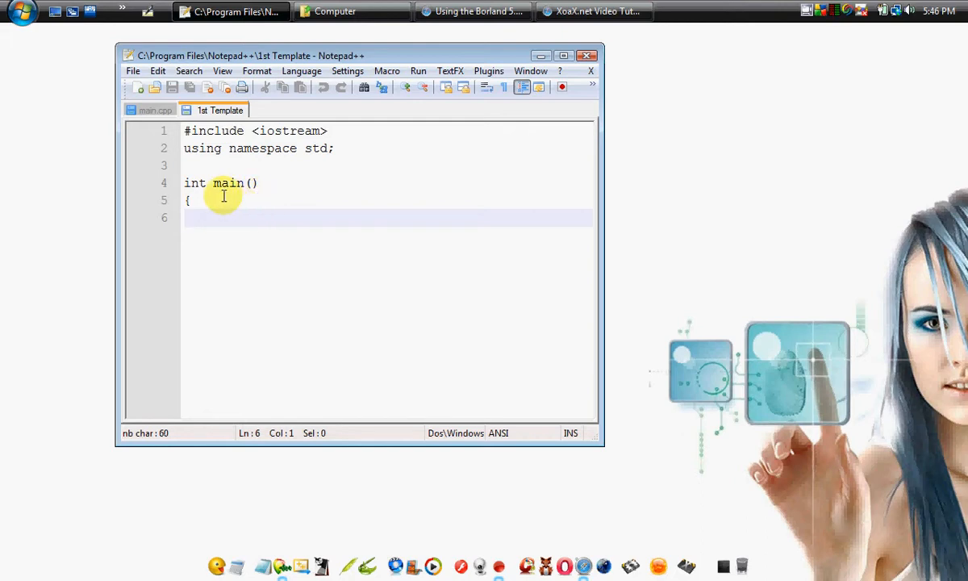
{"action": "mouse_move", "coordinate": [226, 111]}
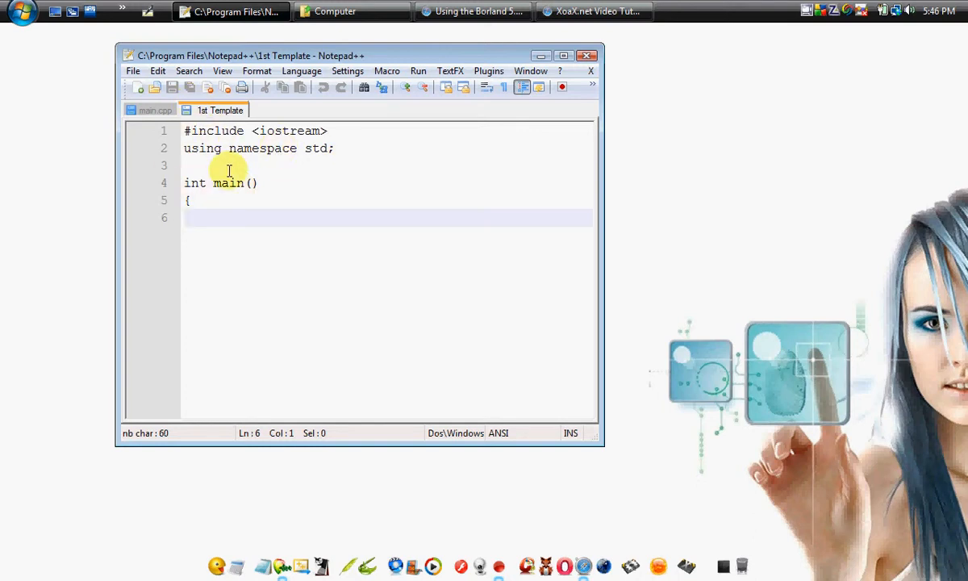
{"action": "mouse_move", "coordinate": [219, 116]}
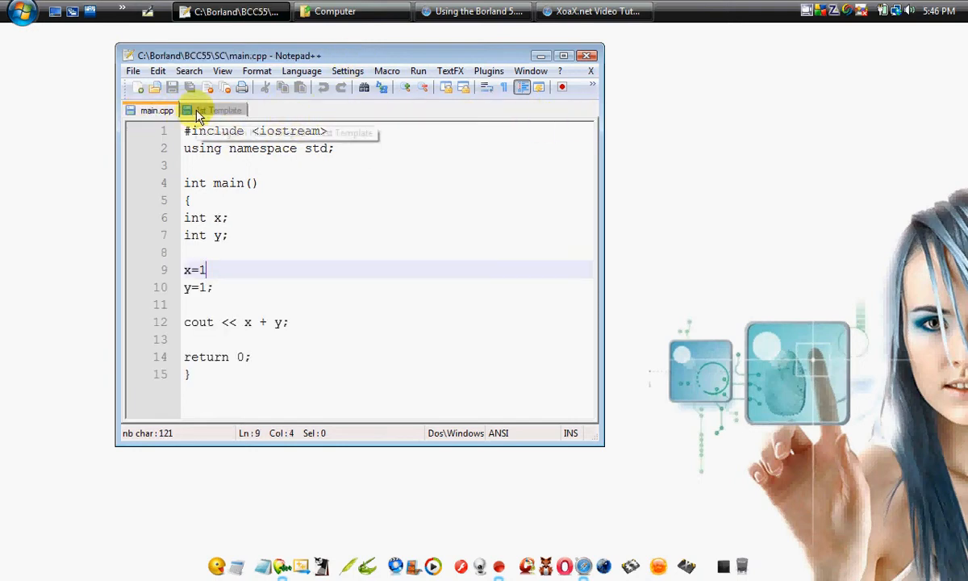
{"action": "left_click", "coordinate": [218, 110]}
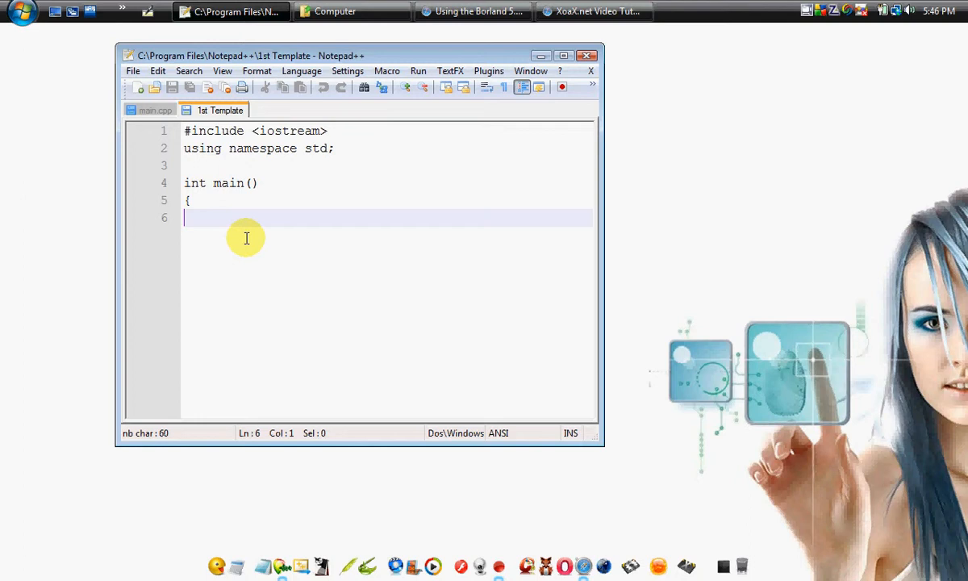
{"action": "mouse_move", "coordinate": [277, 204]}
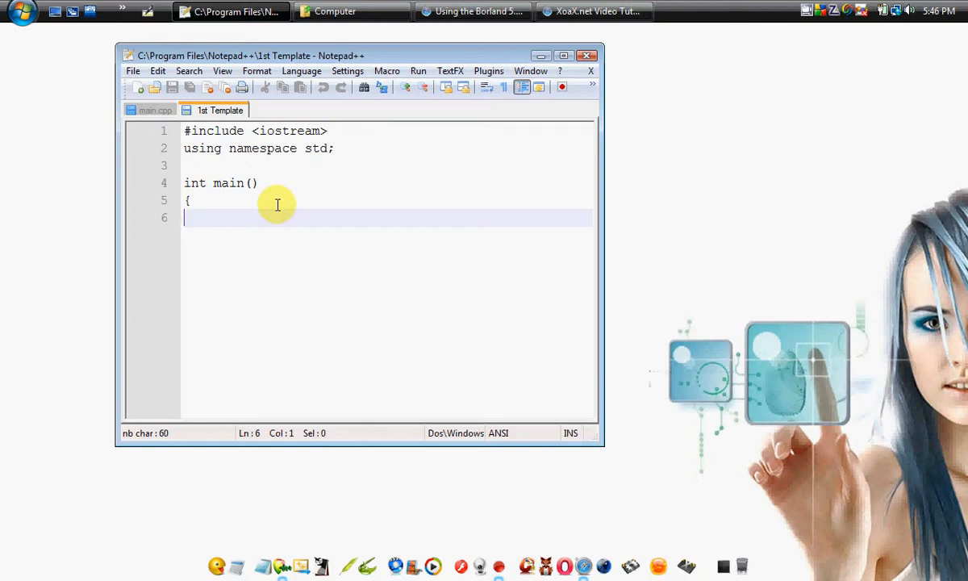
{"action": "mouse_move", "coordinate": [227, 168]}
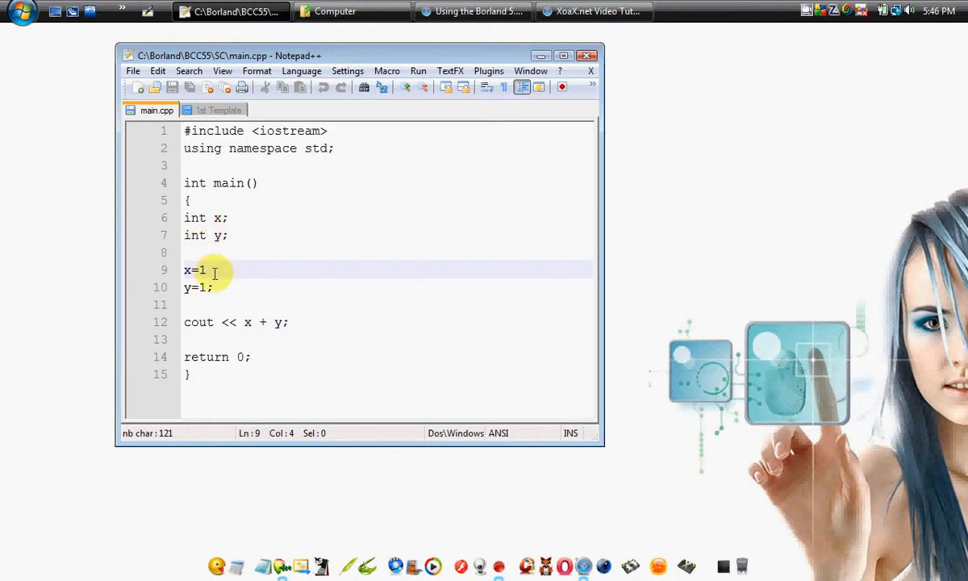
{"action": "type", "text": ";"}
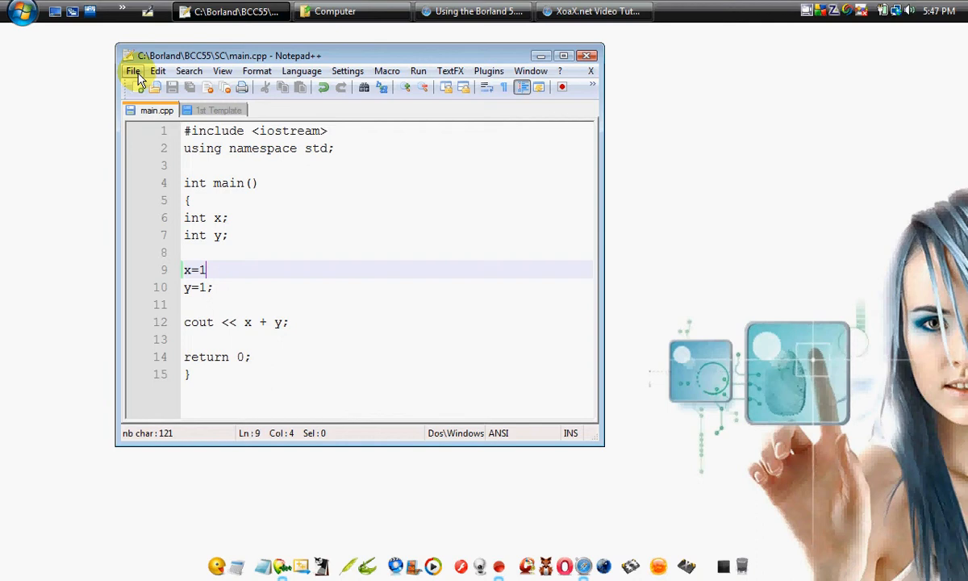
Save As main.cpp, confirming replacement of the existing file.
{"action": "left_click", "coordinate": [133, 71]}
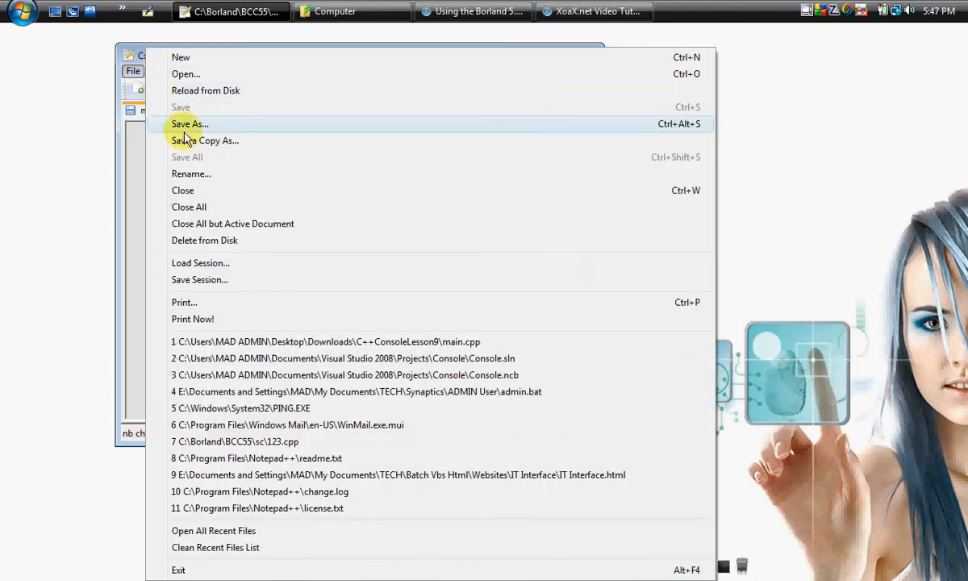
{"action": "left_click", "coordinate": [189, 123]}
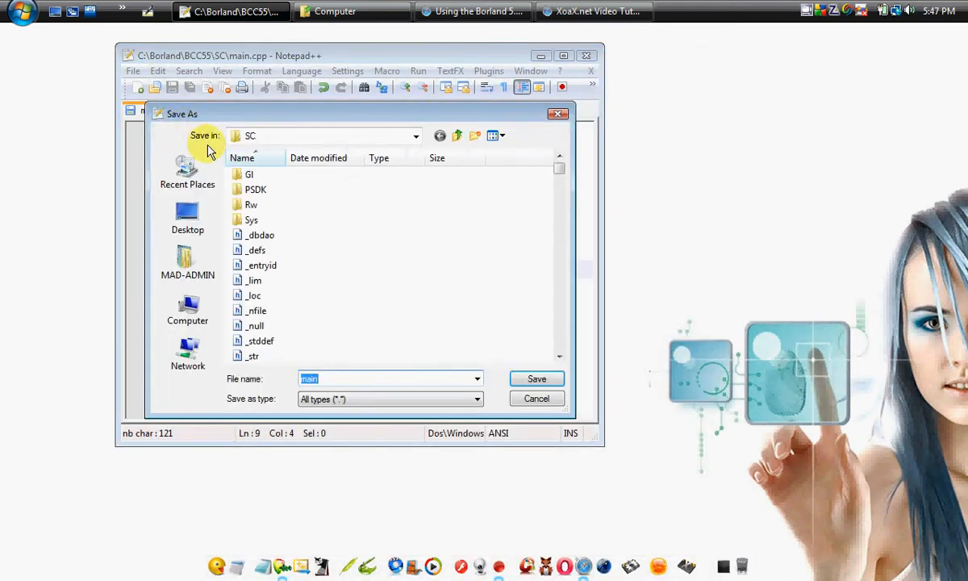
{"action": "mouse_move", "coordinate": [253, 139]}
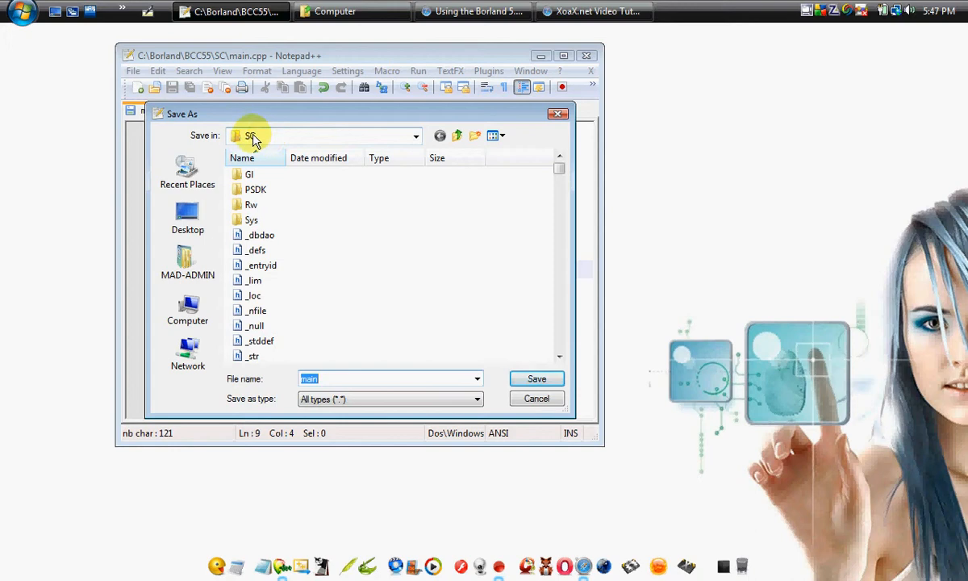
{"action": "mouse_move", "coordinate": [278, 143]}
{"action": "type", "text": "."}
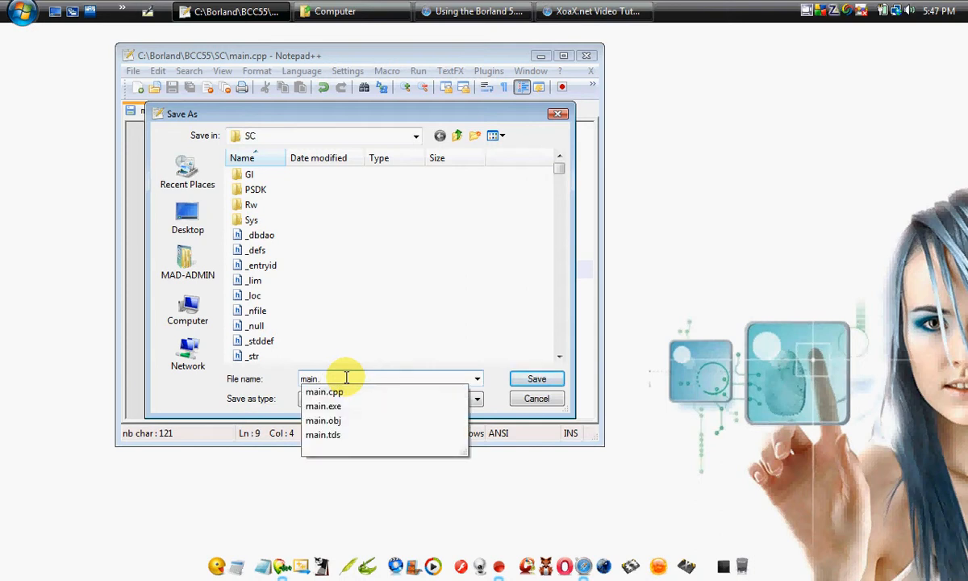
{"action": "left_click", "coordinate": [536, 379]}
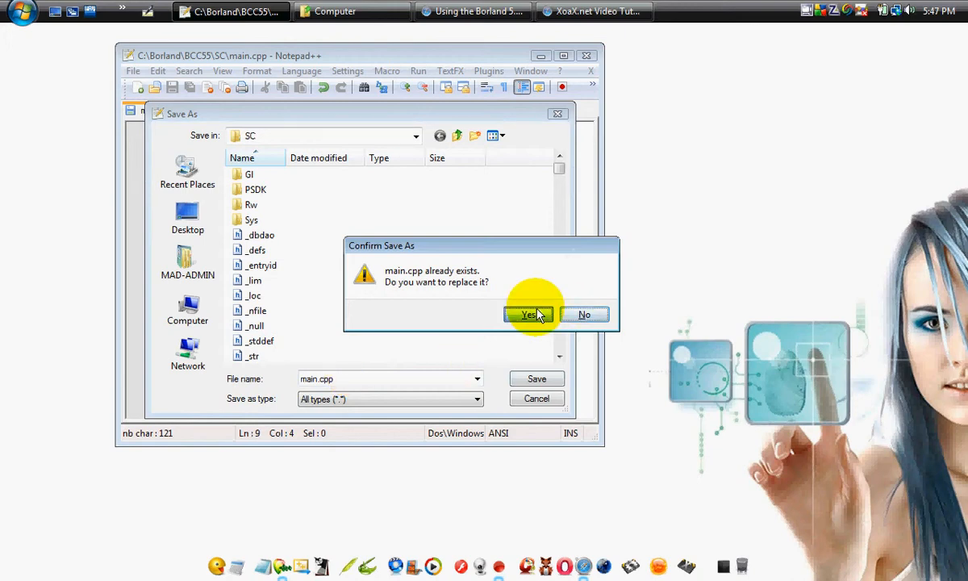
{"action": "left_click", "coordinate": [527, 315]}
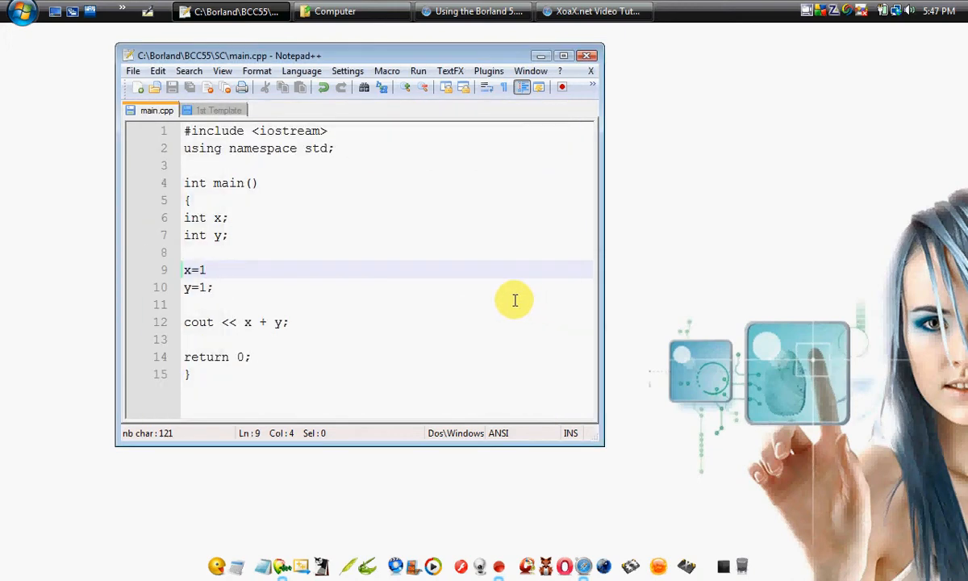
Open Command Prompt and cd into C:\Borland\BCC55\SC via Borland, BCC55, SC.
{"action": "left_click", "coordinate": [20, 11]}
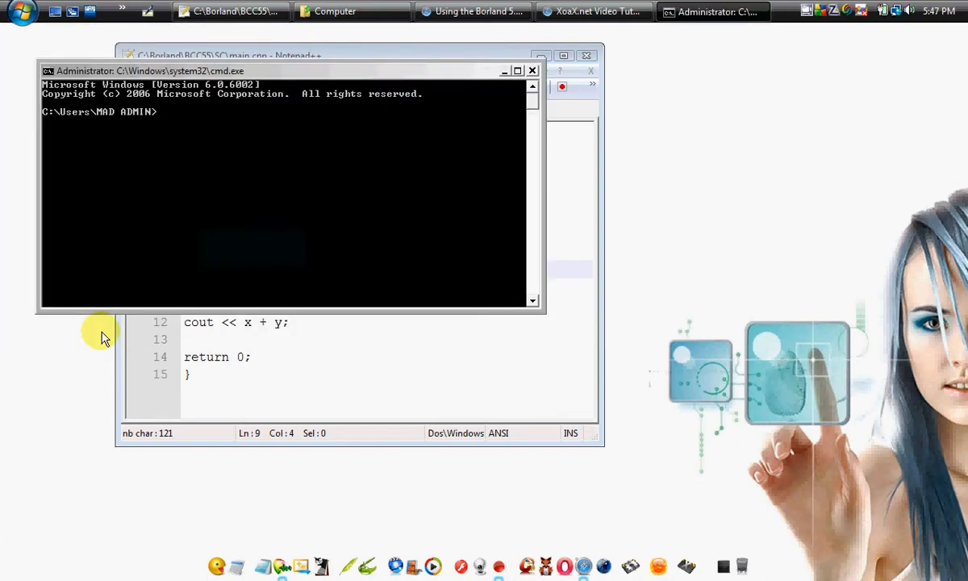
{"action": "type", "text": "cd\\"}
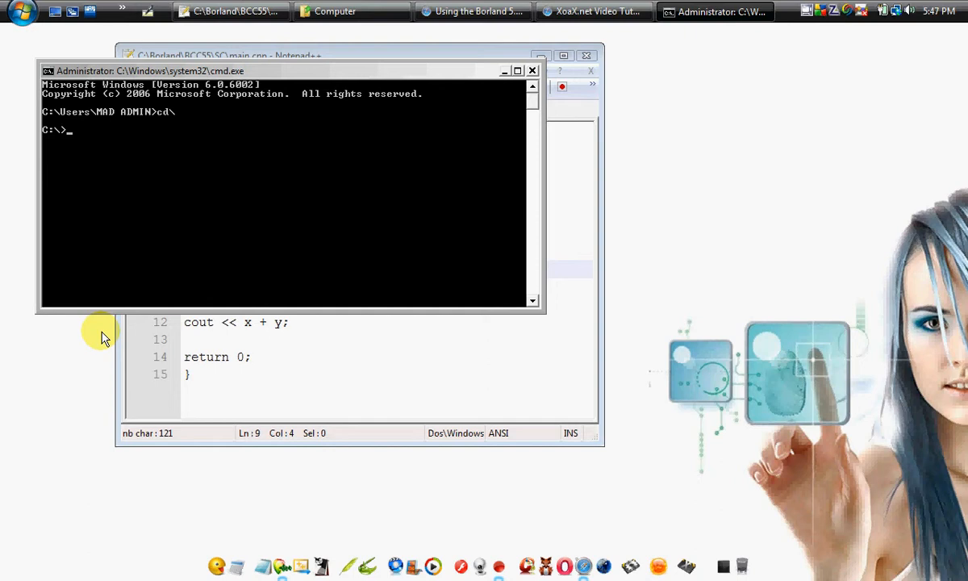
{"action": "type", "text": "cd b"}
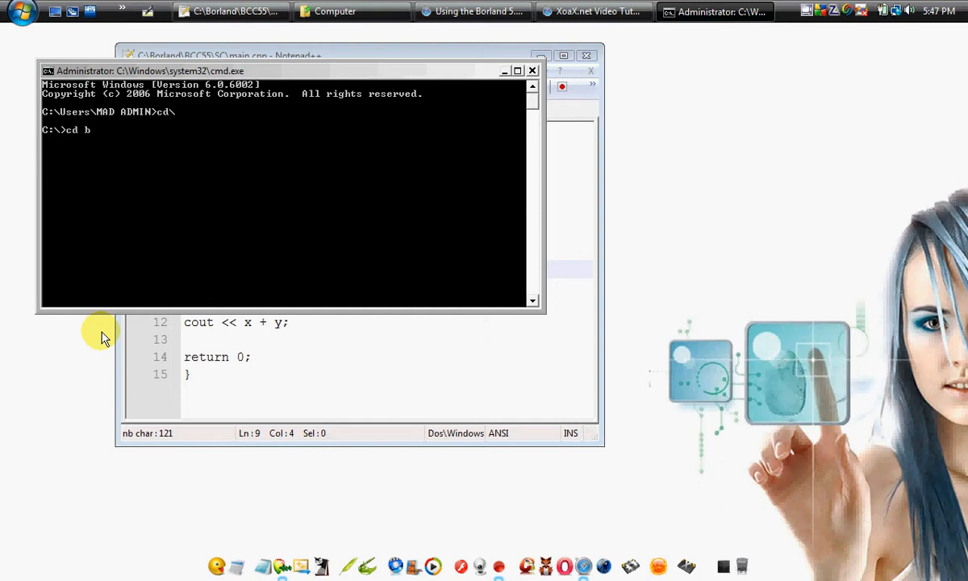
{"action": "type", "text": "B"}
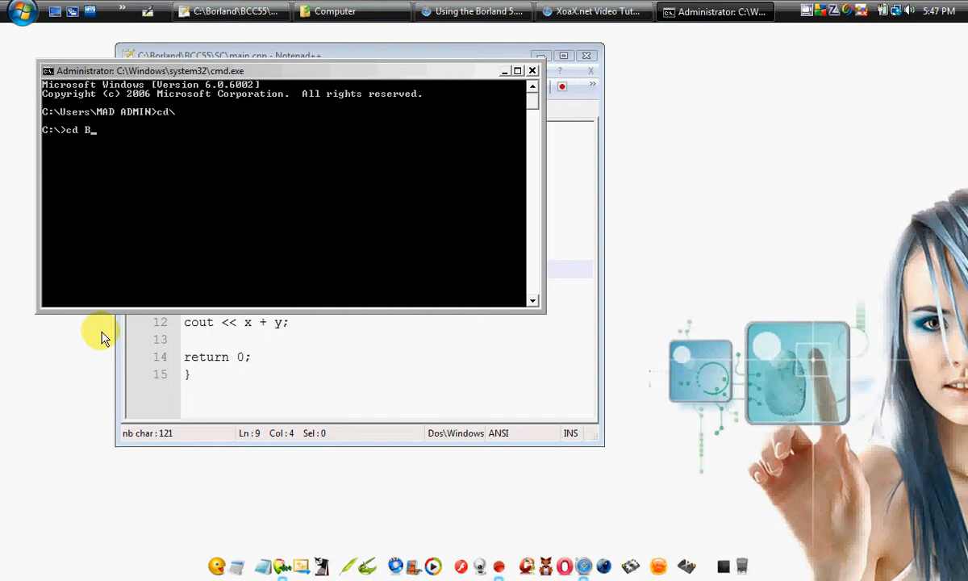
{"action": "type", "text": "orland"}
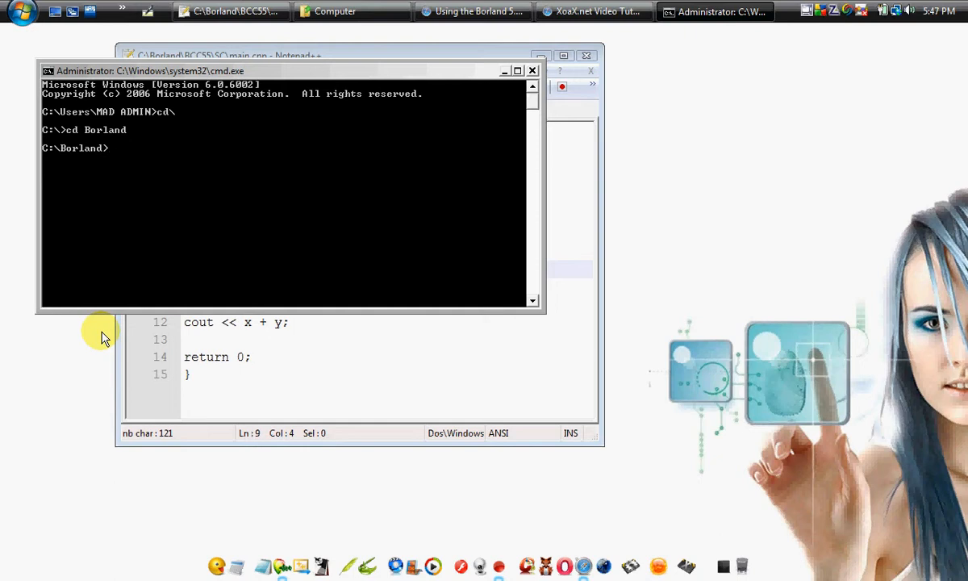
{"action": "type", "text": "cd BCC55"}
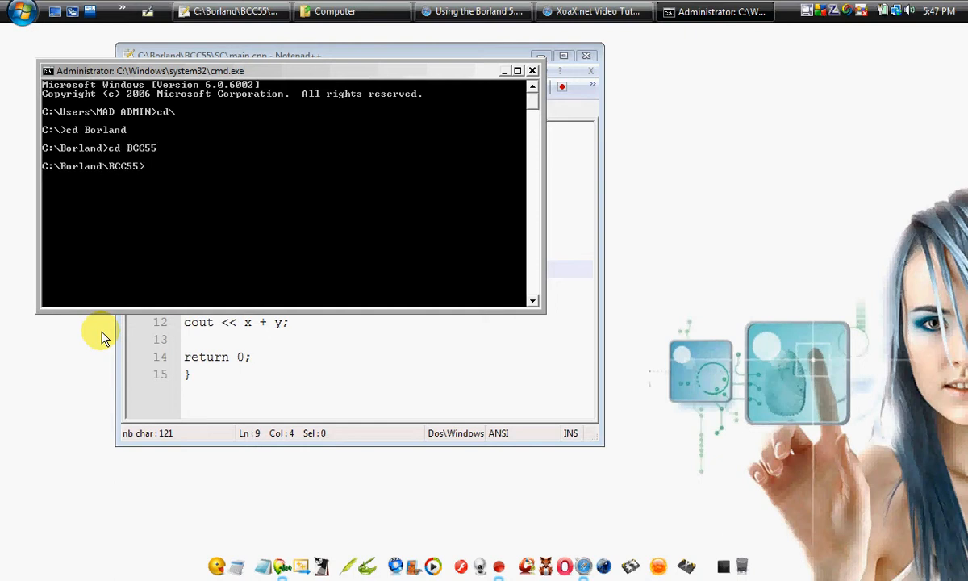
{"action": "type", "text": "cd"}
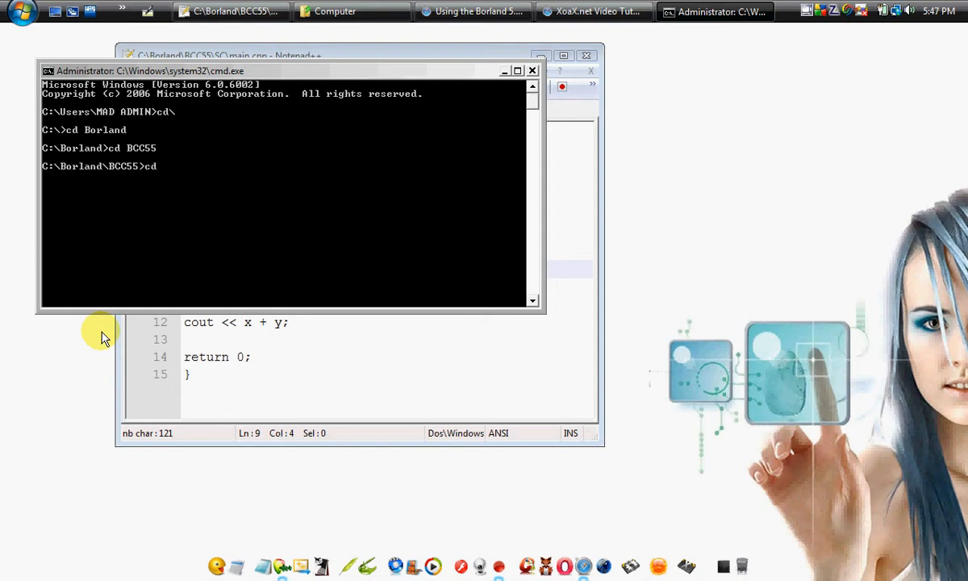
{"action": "type", "text": "SC"}
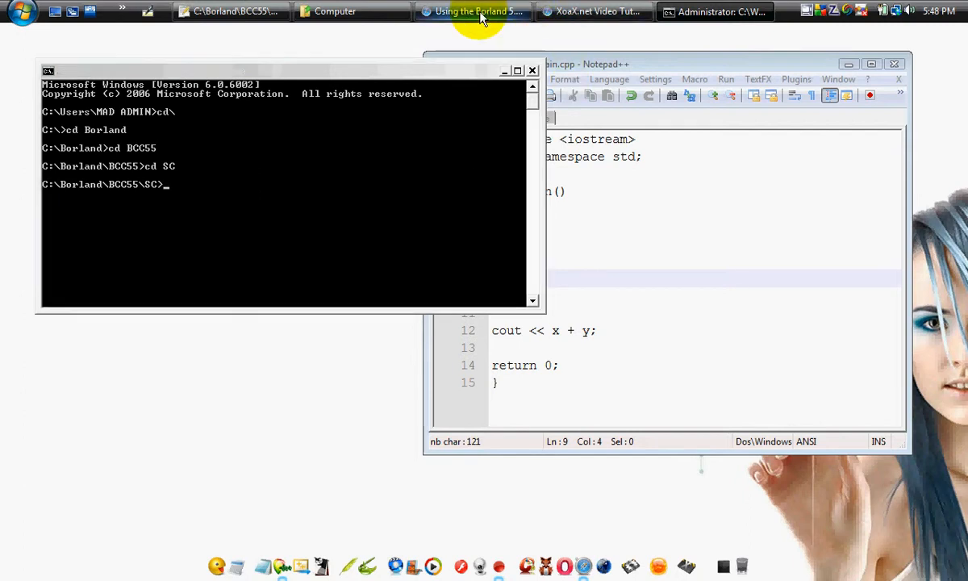
{"action": "left_click", "coordinate": [472, 11]}
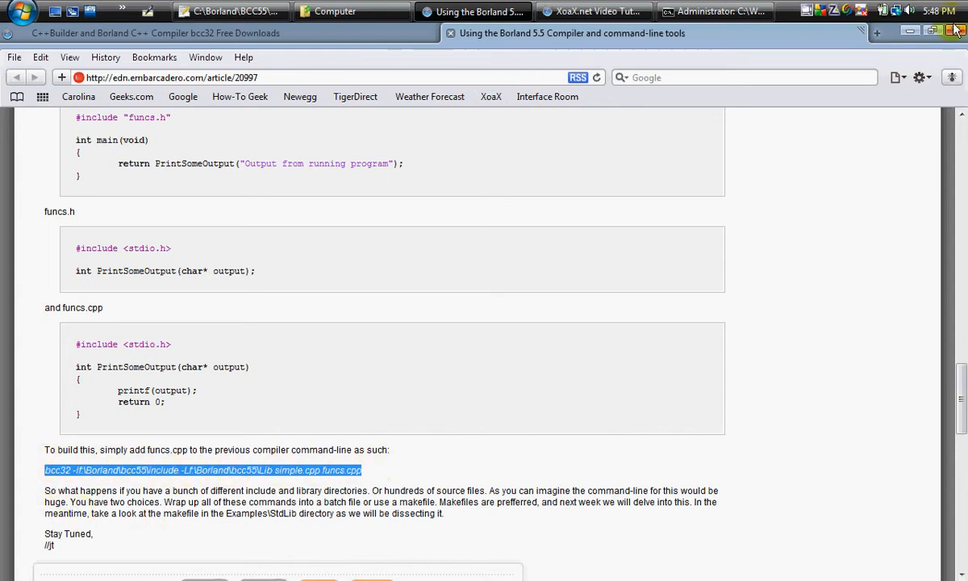
{"action": "left_click", "coordinate": [229, 11]}
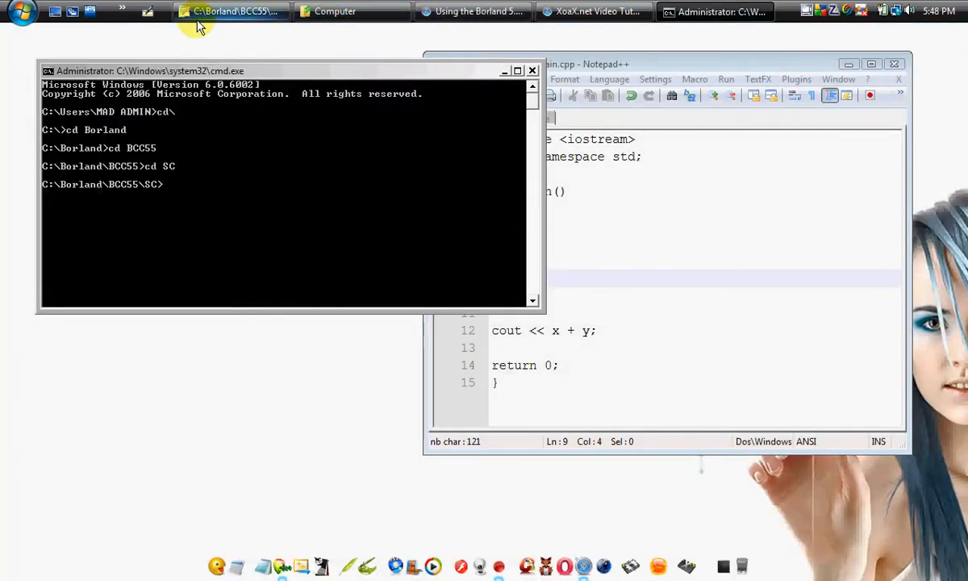
{"action": "mouse_move", "coordinate": [161, 212]}
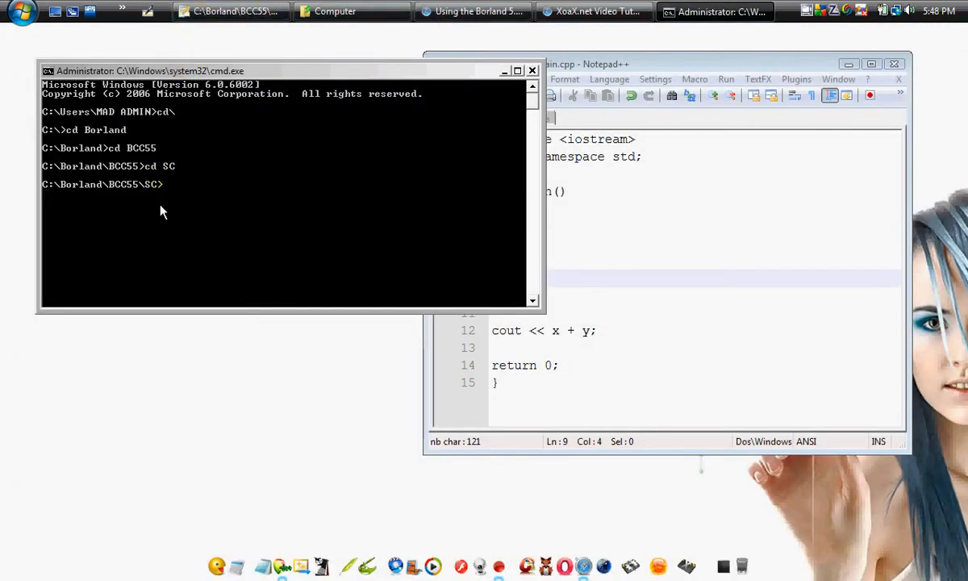
{"action": "type", "text": "BCC32"}
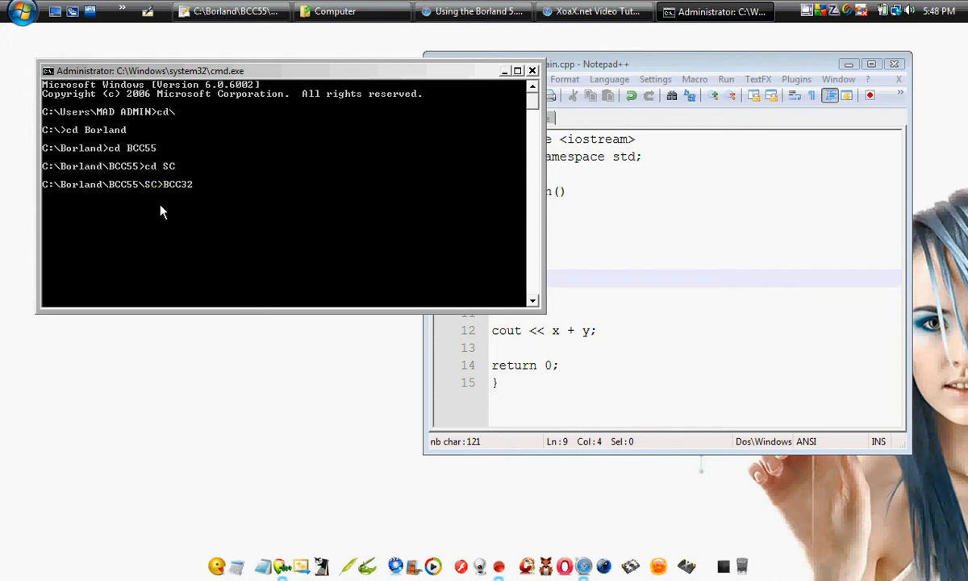
Compile with BCC32 main.cpp, getting error E2379 missing semicolon at line 10.
{"action": "type", "text": "main"}
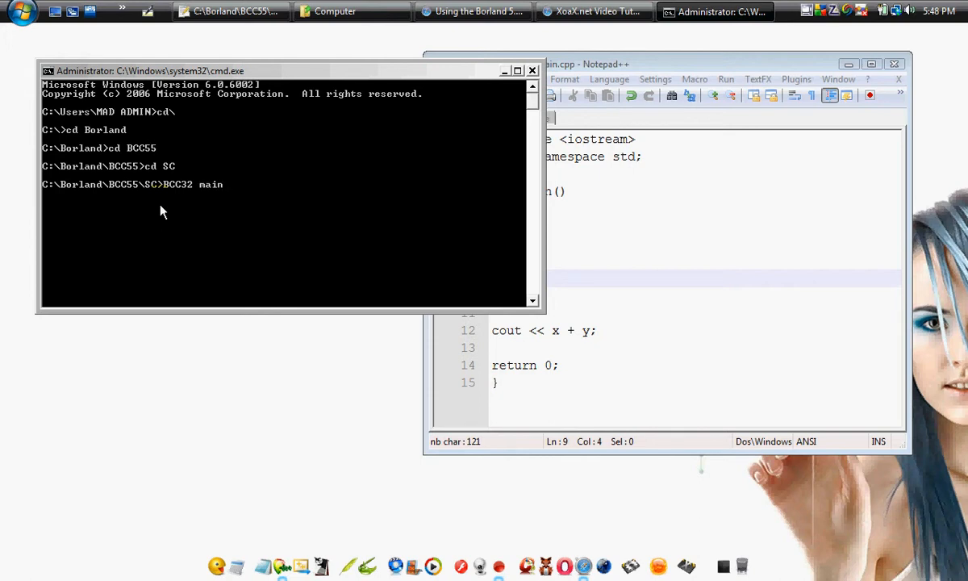
{"action": "type", "text": ".cpp"}
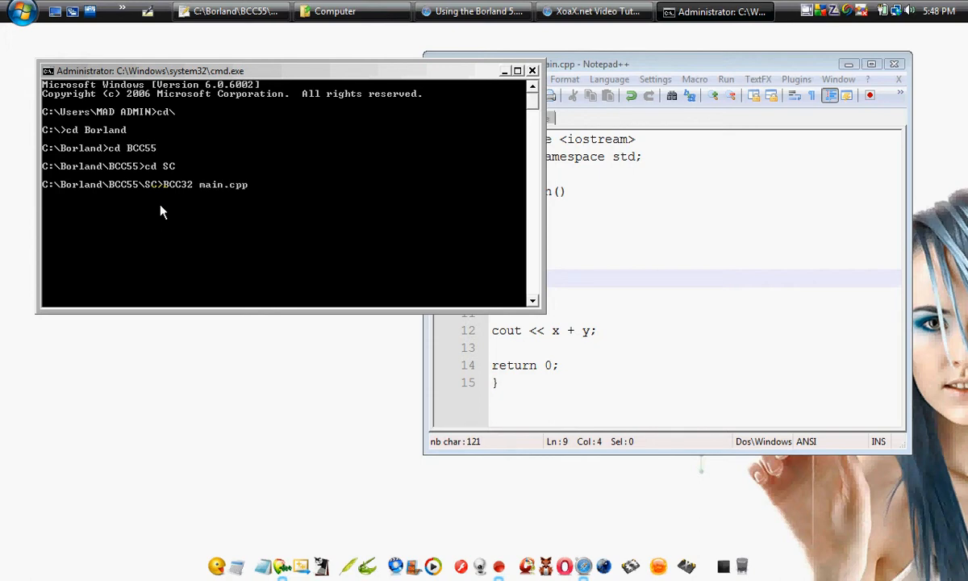
{"action": "key", "text": "Return"}
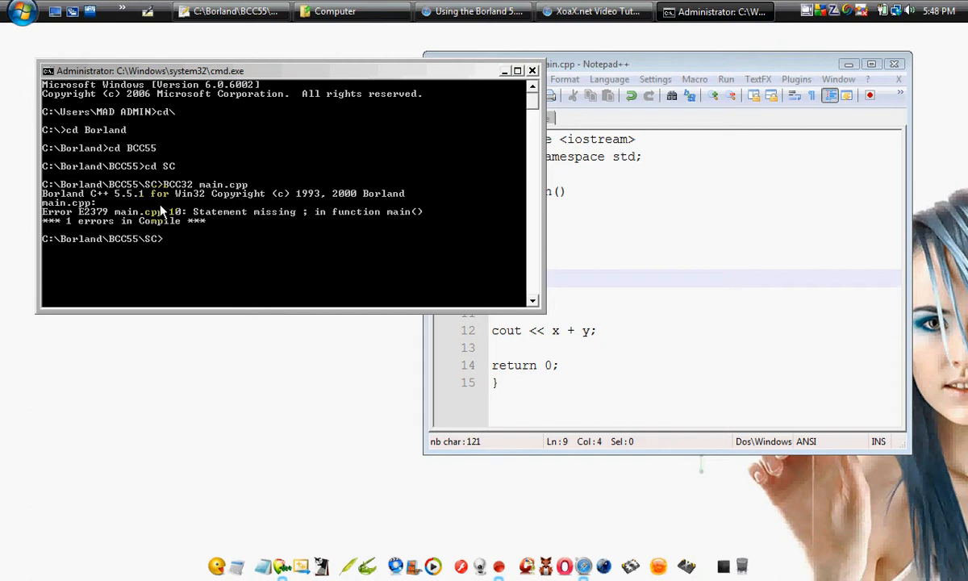
{"action": "mouse_move", "coordinate": [125, 230]}
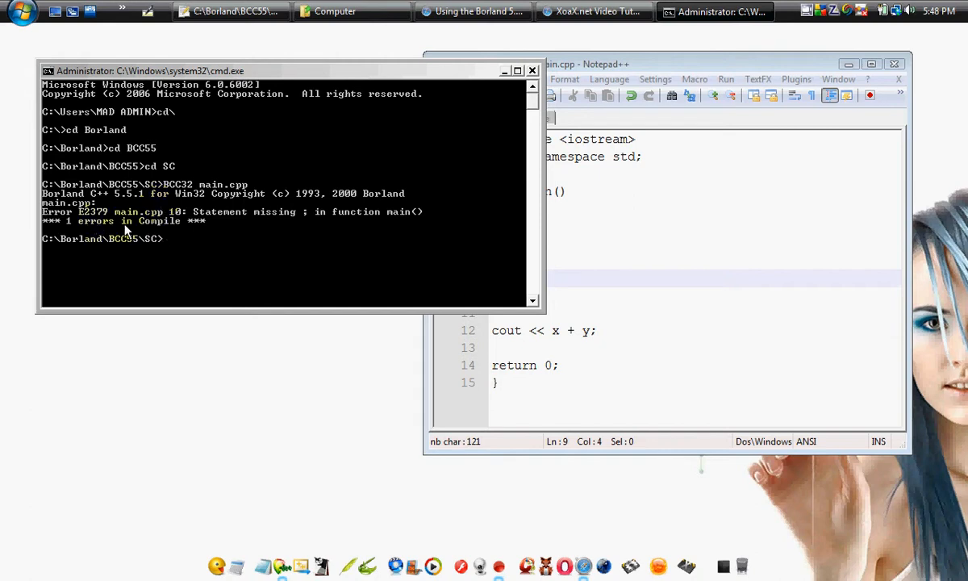
{"action": "mouse_move", "coordinate": [761, 137]}
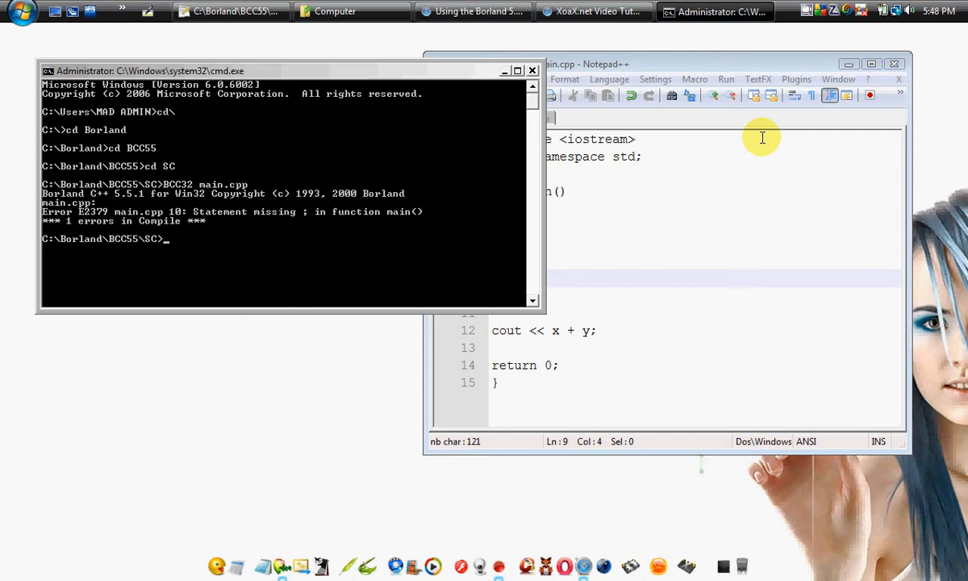
Put the cursor after x=1 in main.cpp, then begin retyping BCC32 at the prompt.
{"action": "left_click", "coordinate": [762, 137]}
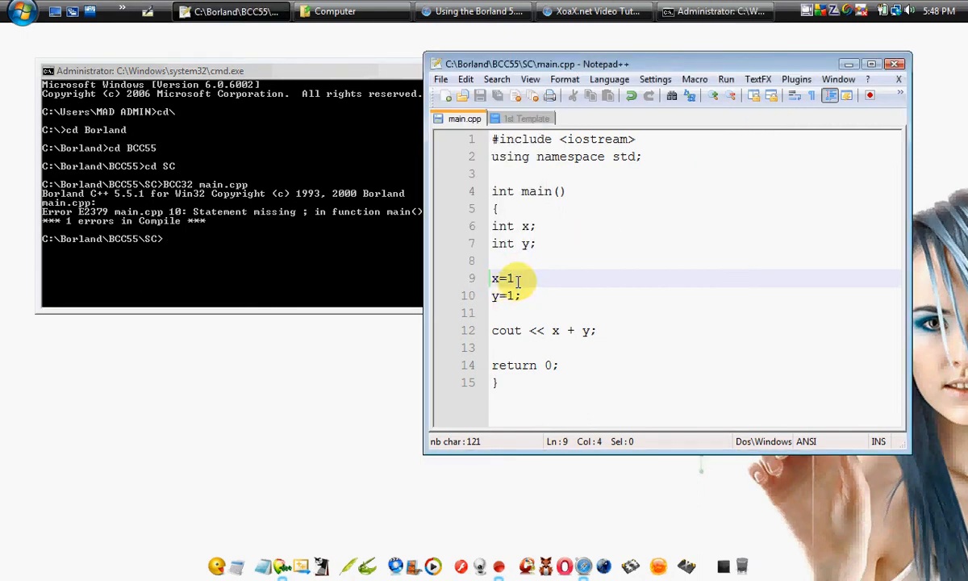
{"action": "left_click", "coordinate": [441, 79]}
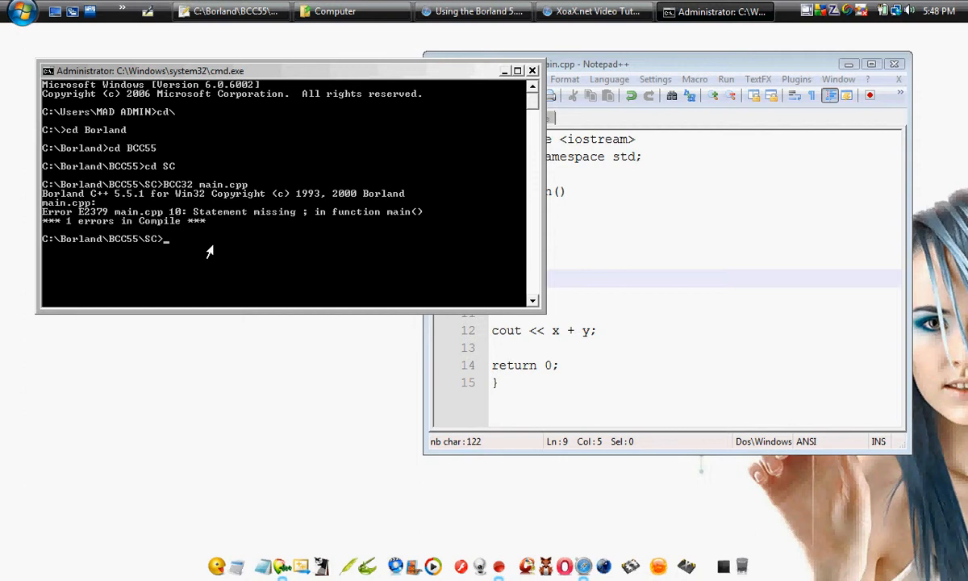
{"action": "type", "text": "BCC32 main.cpp"}
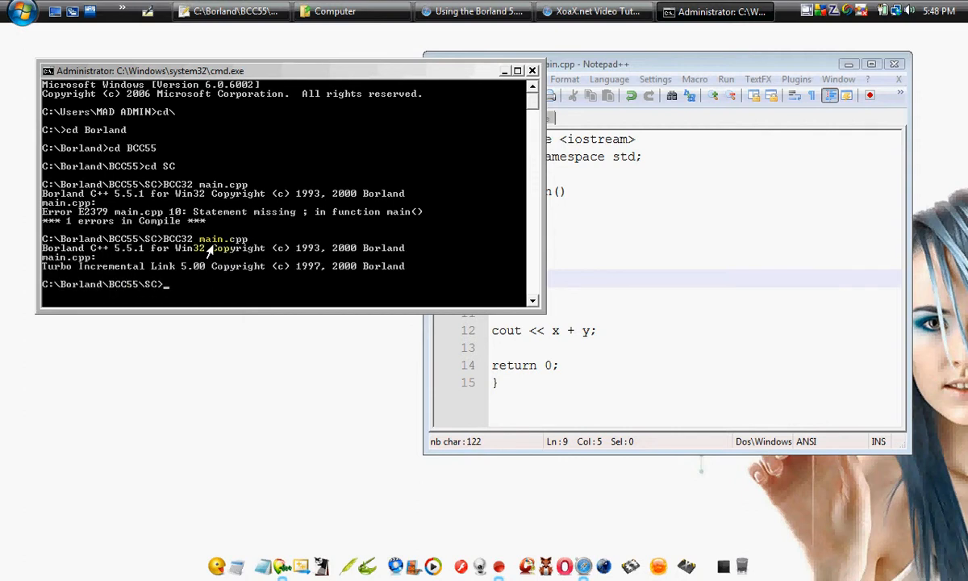
{"action": "mouse_move", "coordinate": [248, 287]}
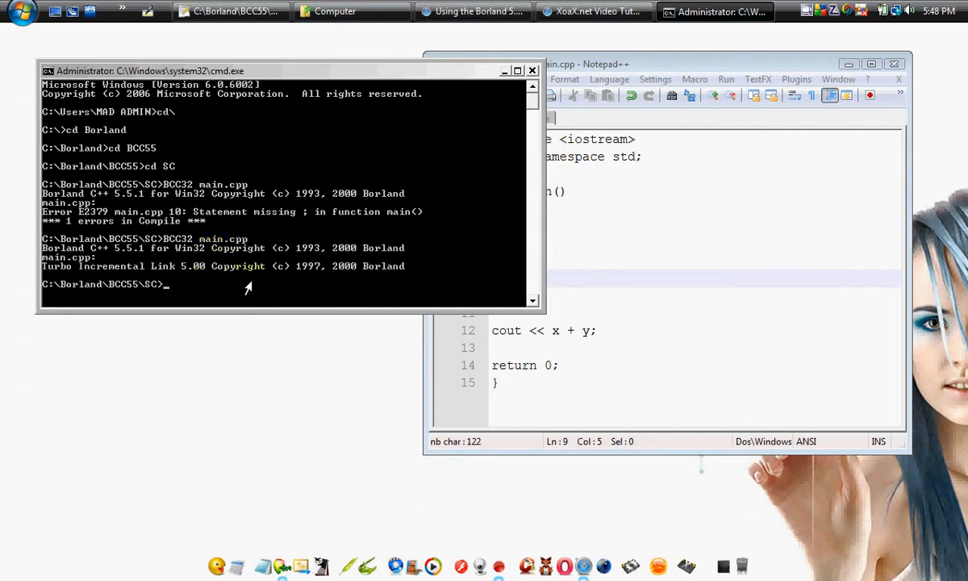
Run the compiled main program, which prints 2.
{"action": "type", "text": "main"}
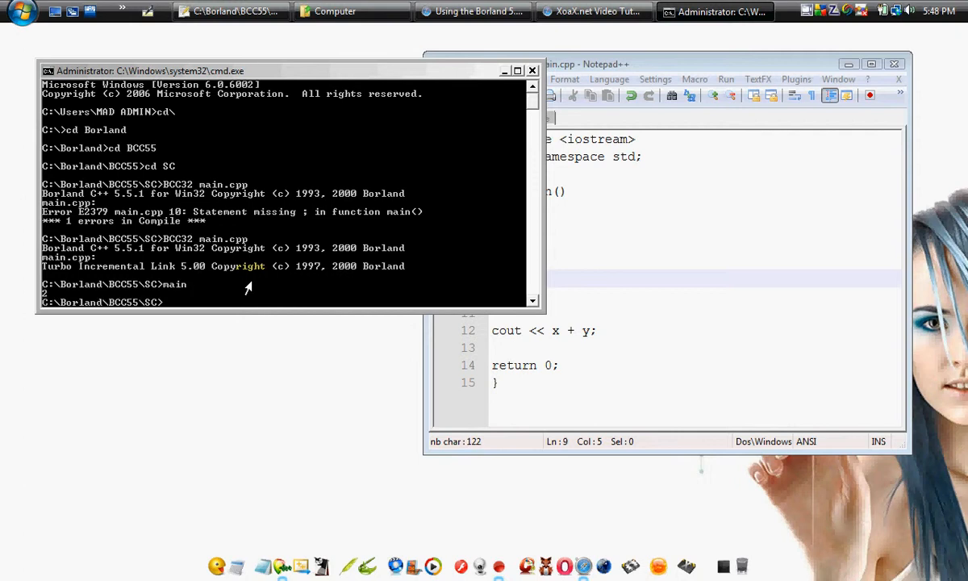
{"action": "mouse_move", "coordinate": [234, 301]}
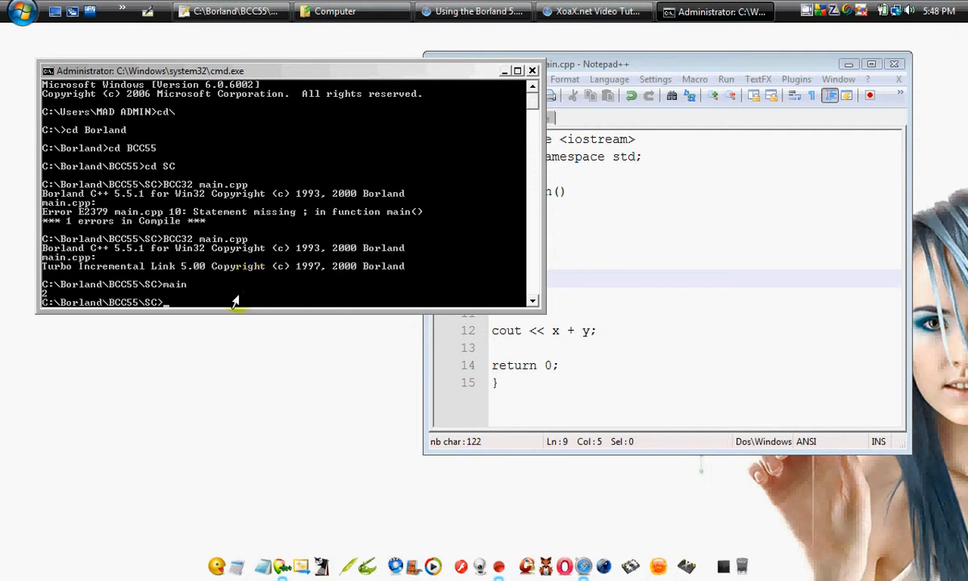
{"action": "mouse_move", "coordinate": [758, 69]}
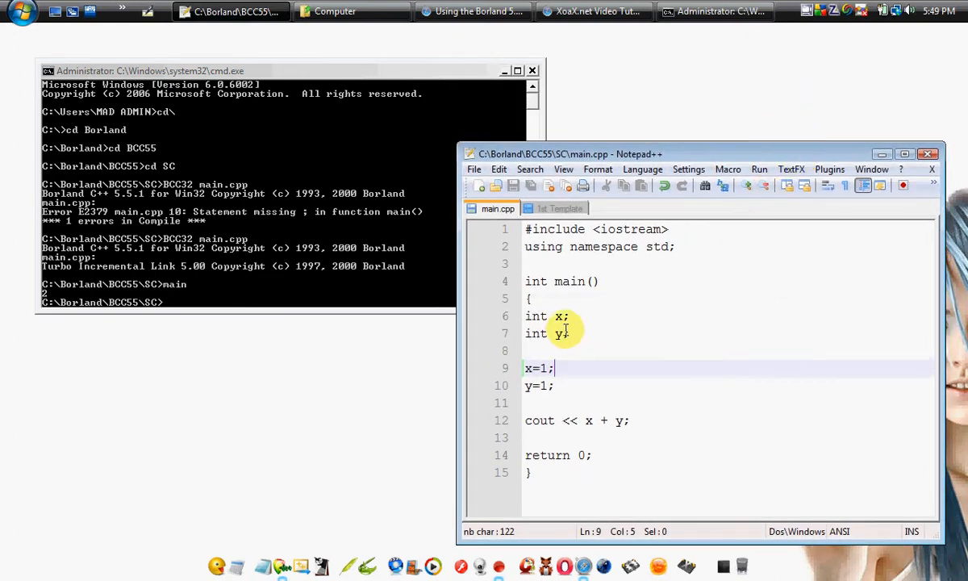
{"action": "mouse_move", "coordinate": [576, 434]}
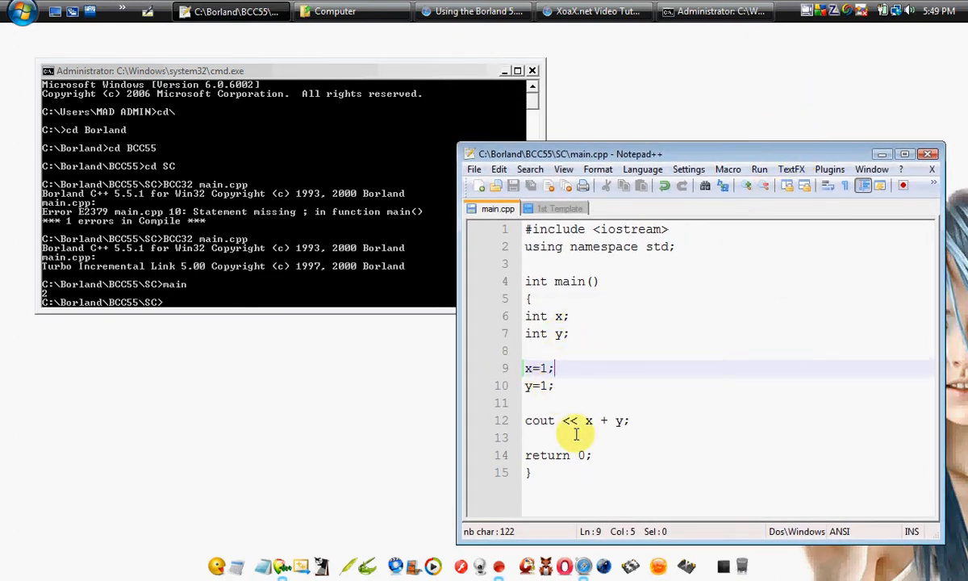
{"action": "mouse_move", "coordinate": [625, 430]}
{"action": "type", "text": "5"}
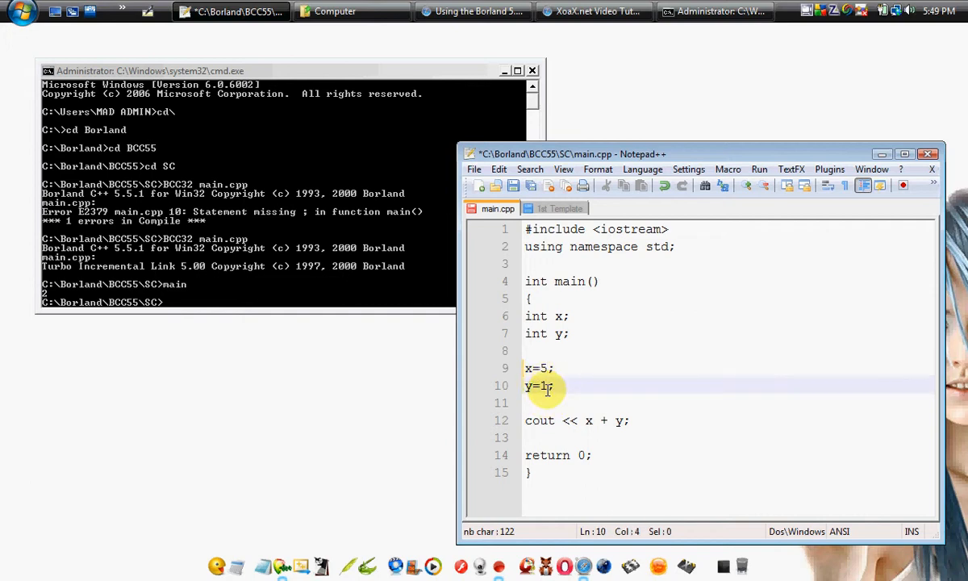
Edit line 10 so y is 5, matching x=5.
{"action": "left_click", "coordinate": [473, 169]}
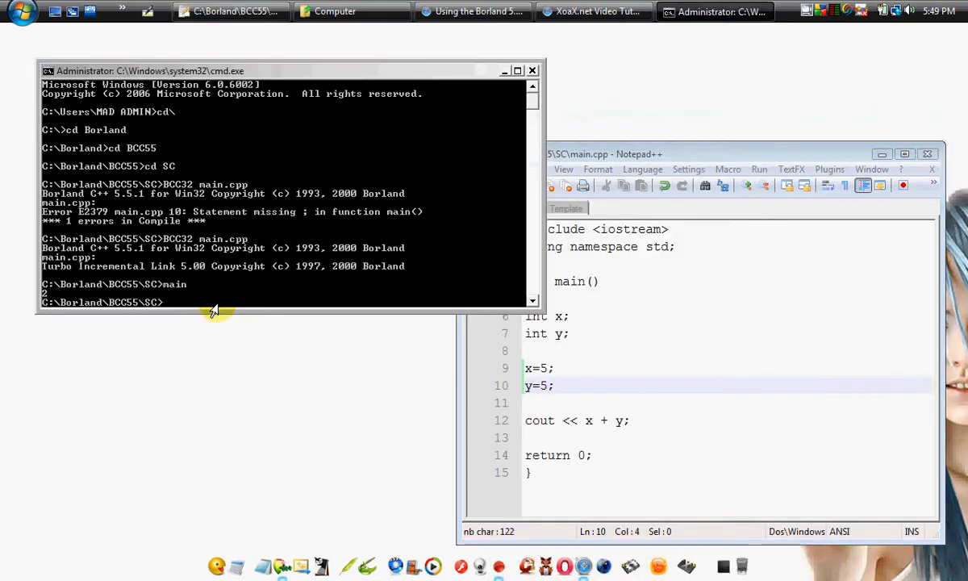
Rerun BCC32 main.cpp so it links without errors, then run main.
{"action": "type", "text": "B"}
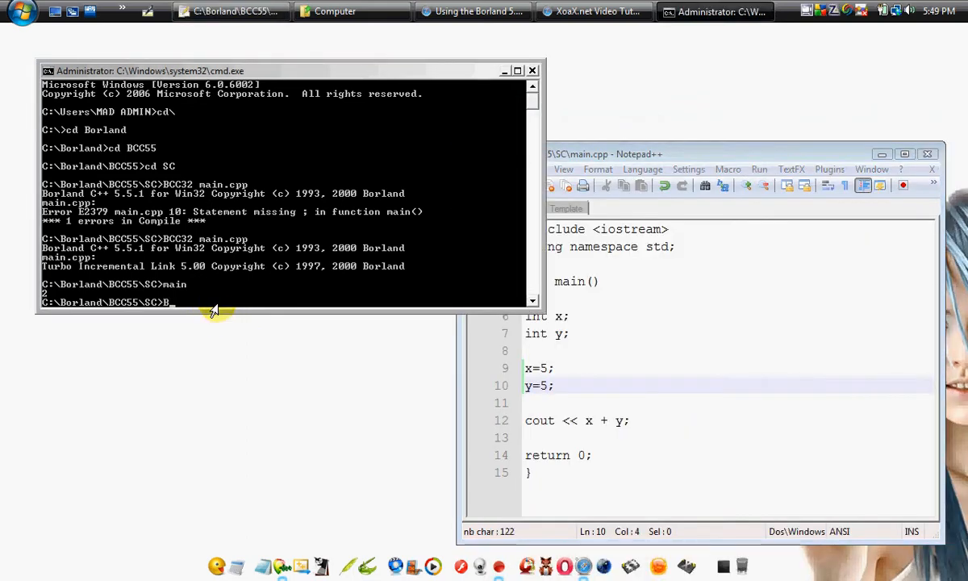
{"action": "type", "text": "CC32 ma"}
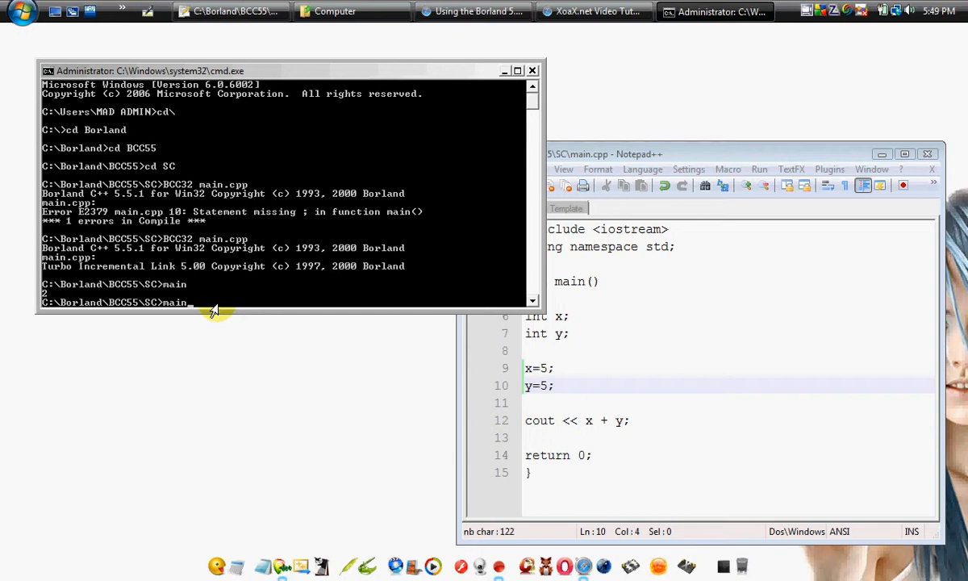
{"action": "type", "text": "cd\\"}
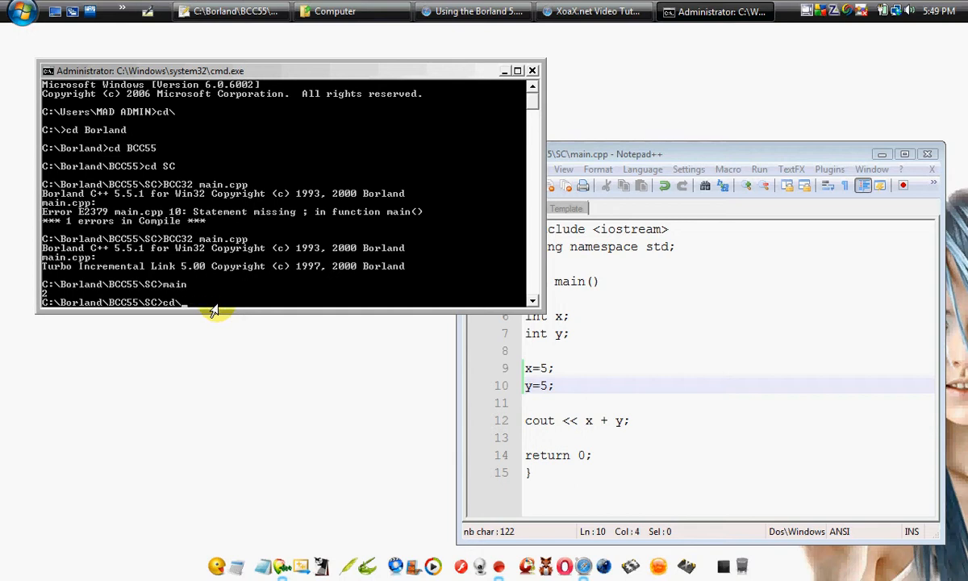
{"action": "type", "text": "BCC32 main.cpp"}
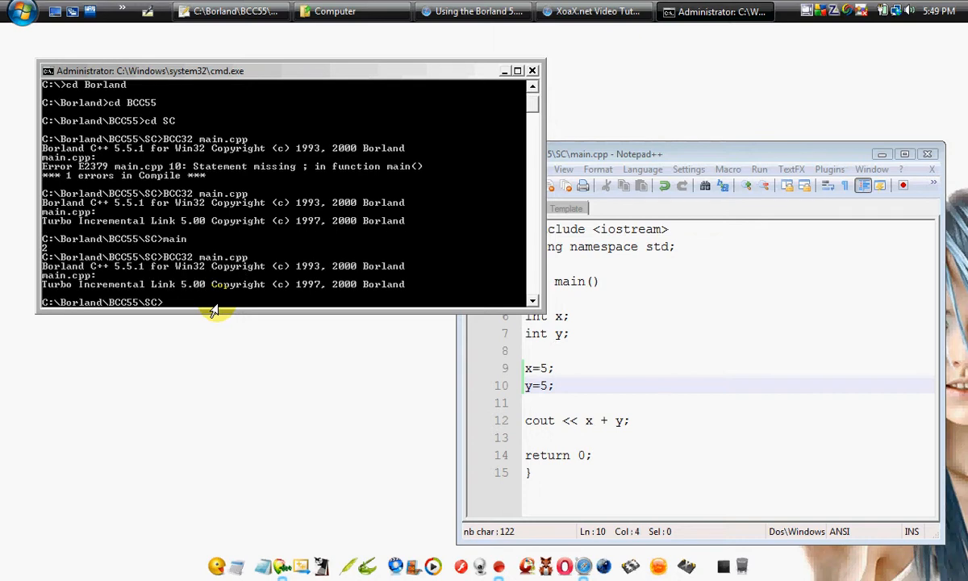
{"action": "mouse_move", "coordinate": [191, 314]}
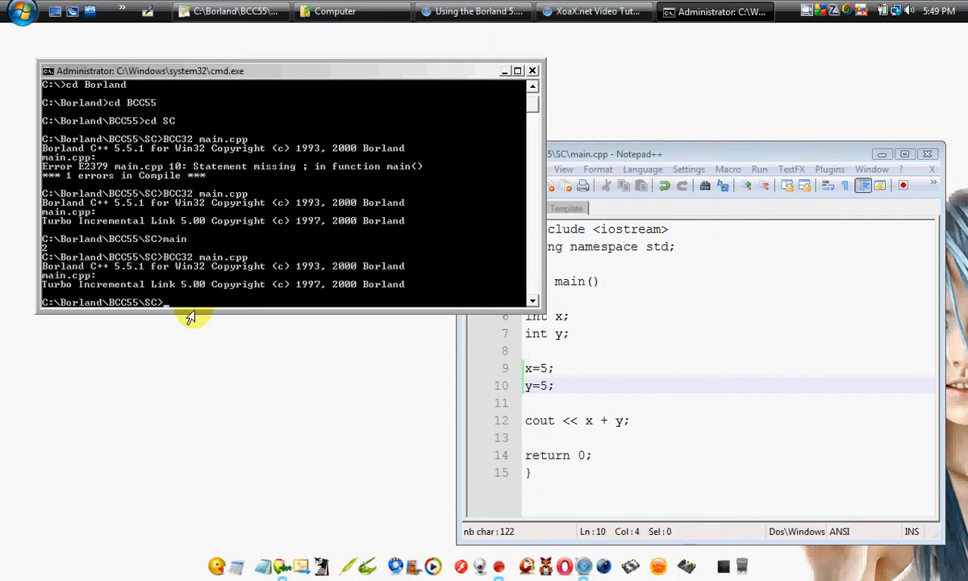
{"action": "type", "text": "main"}
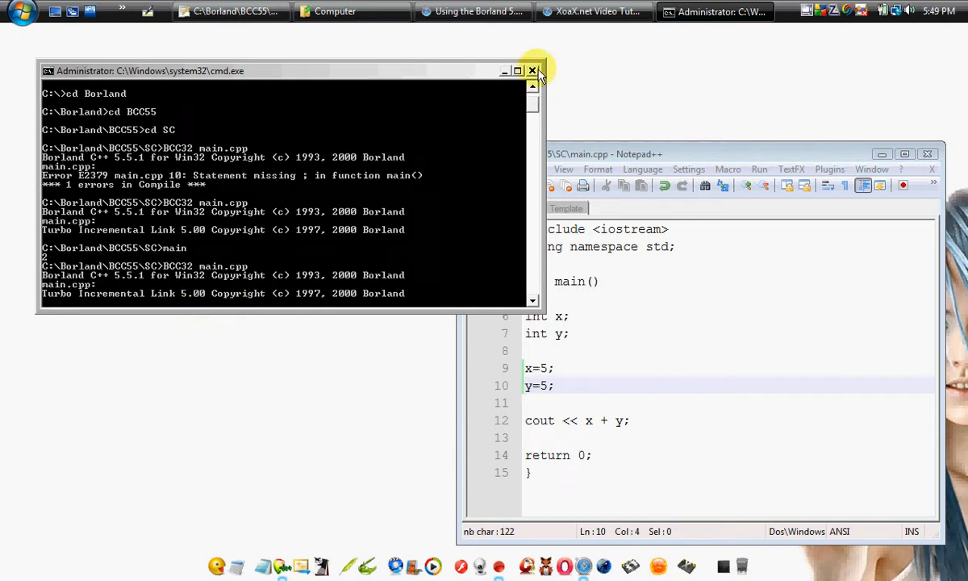
Close Command Prompt, switch to 1st Template, and bring up the XoaX.net tutorials page.
{"action": "left_click", "coordinate": [532, 71]}
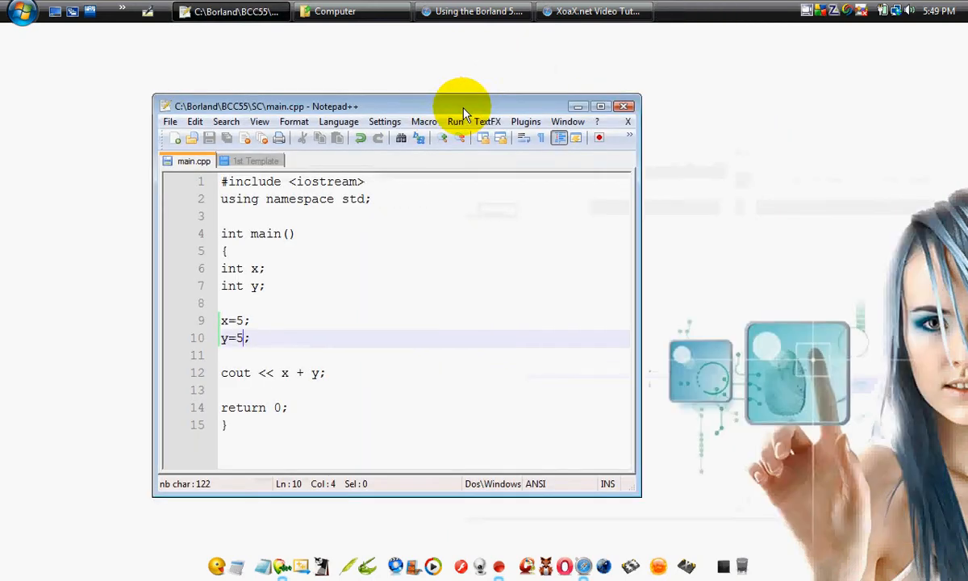
{"action": "left_click", "coordinate": [257, 160]}
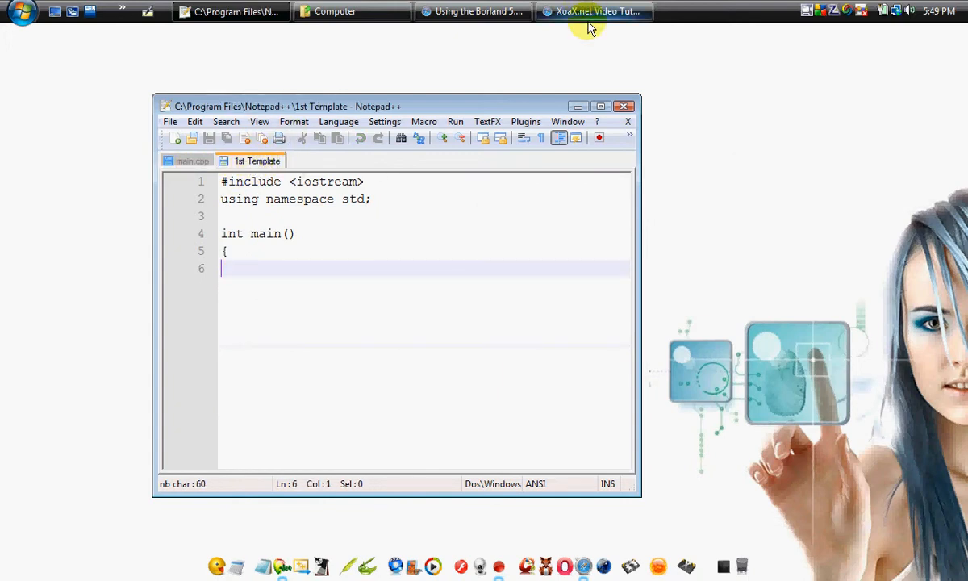
{"action": "left_click", "coordinate": [595, 11]}
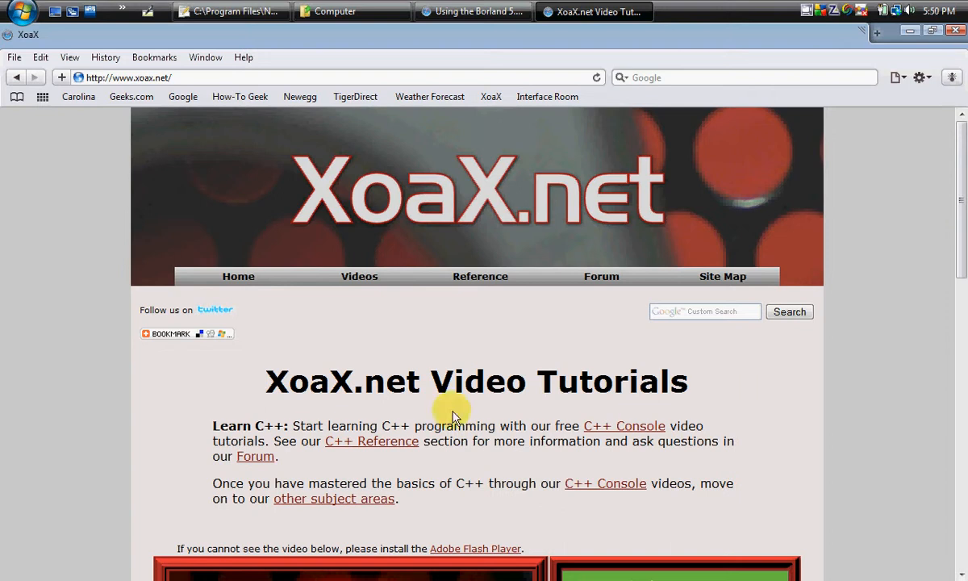
{"action": "mouse_move", "coordinate": [666, 508]}
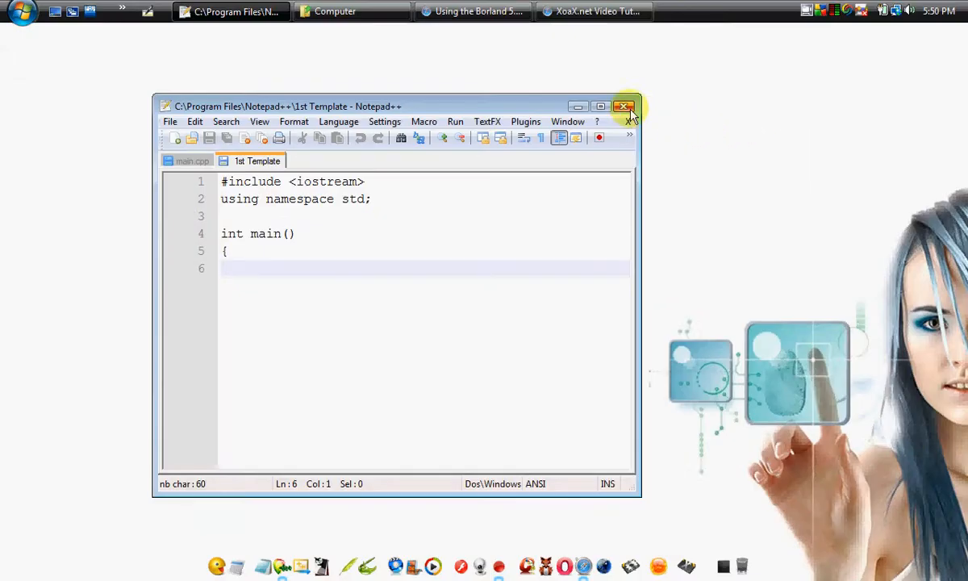
Close Notepad++, leaving only the Computer window and browser pages.
{"action": "left_click", "coordinate": [623, 106]}
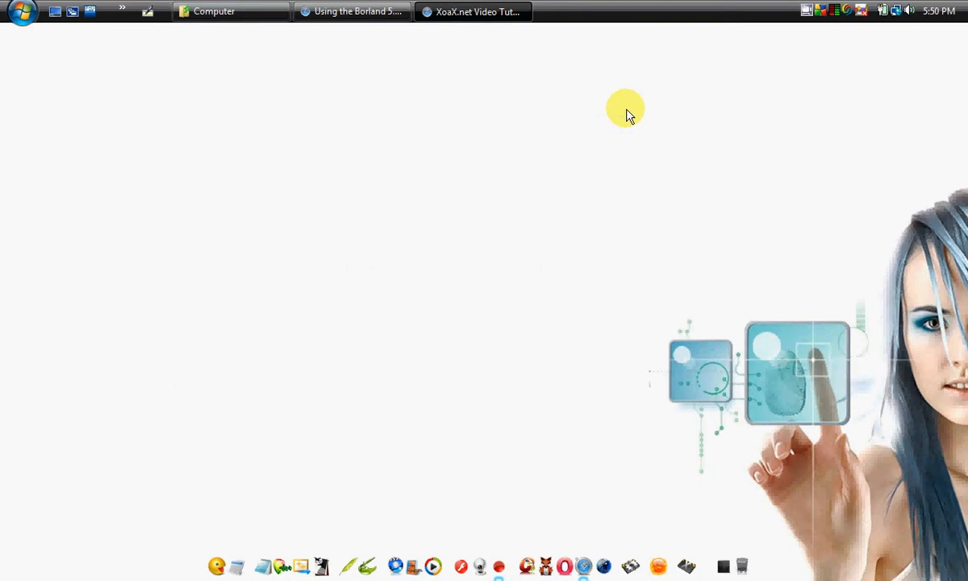
{"action": "mouse_move", "coordinate": [601, 97]}
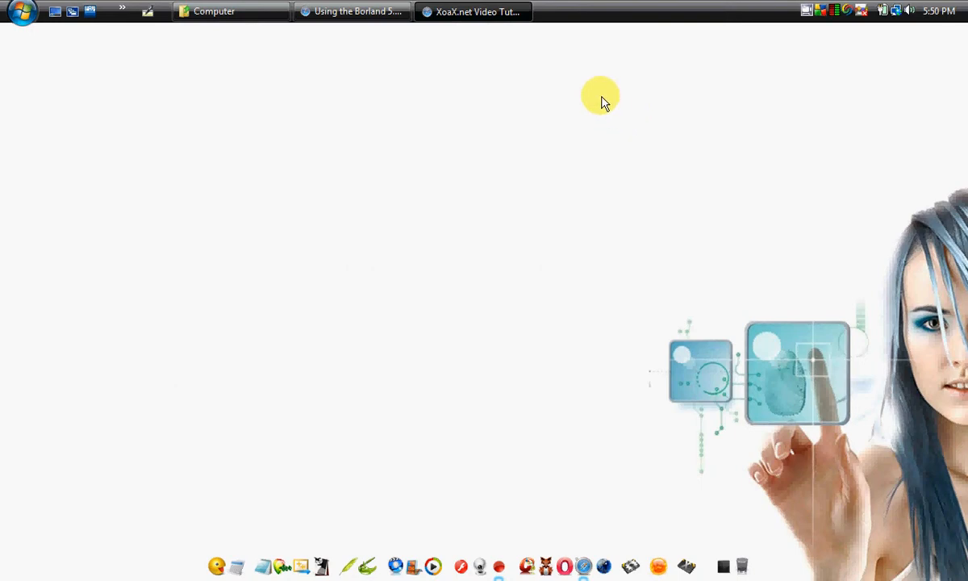